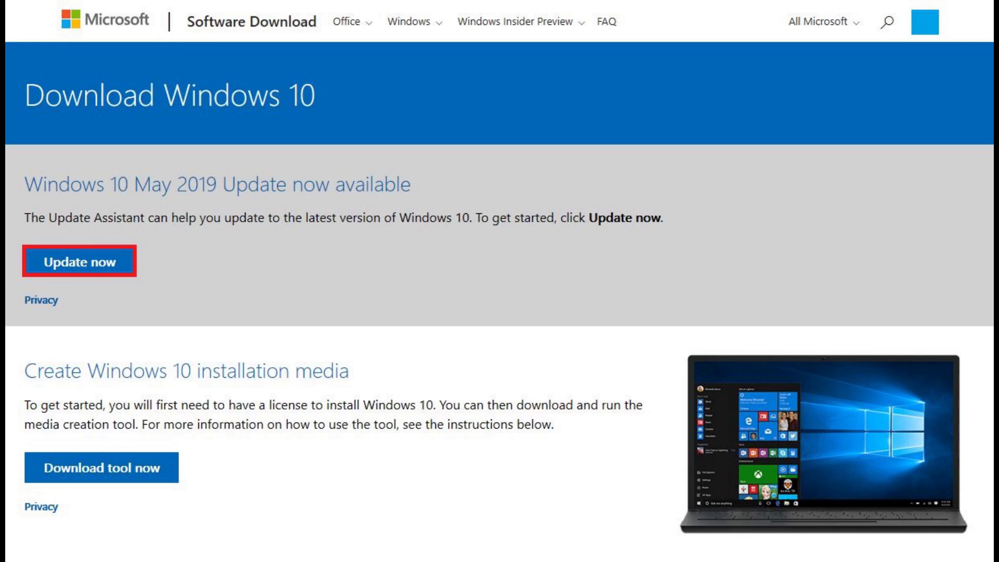
Request the May 2019 Update Assistant download, Windows10Upgrade9252.exe, via 'Update now'
left_click(78, 261)
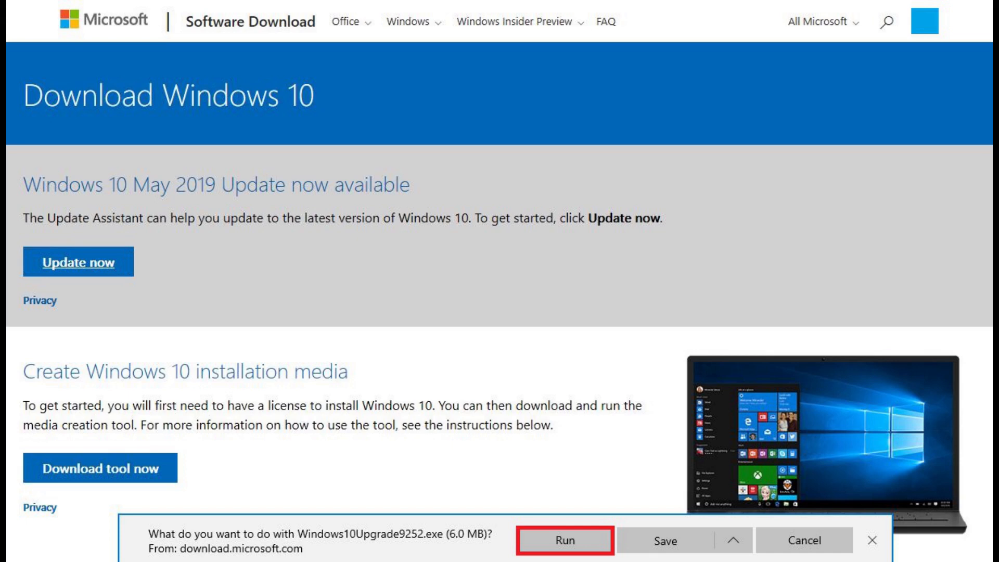
Run the downloaded Update Assistant, which reports version 1809 with 1903 available
left_click(567, 541)
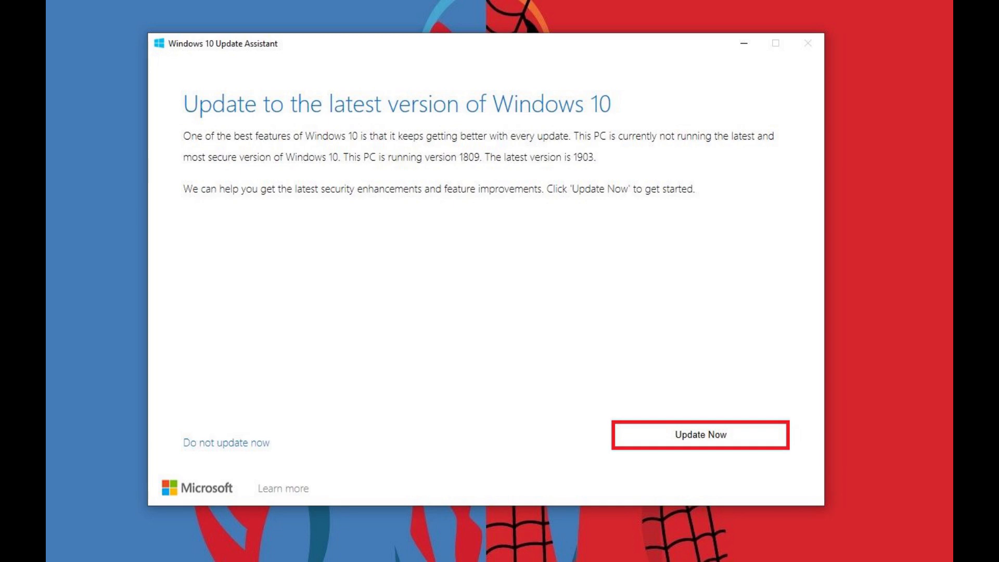
Confirm 'Update Now', pass the compatibility check and begin downloading the 1903 update
left_click(699, 438)
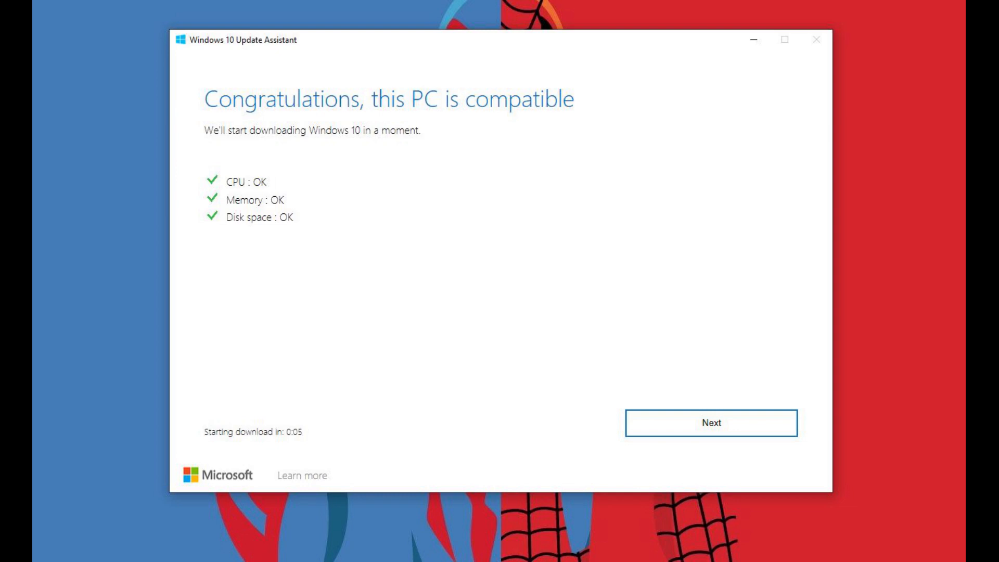
left_click(710, 423)
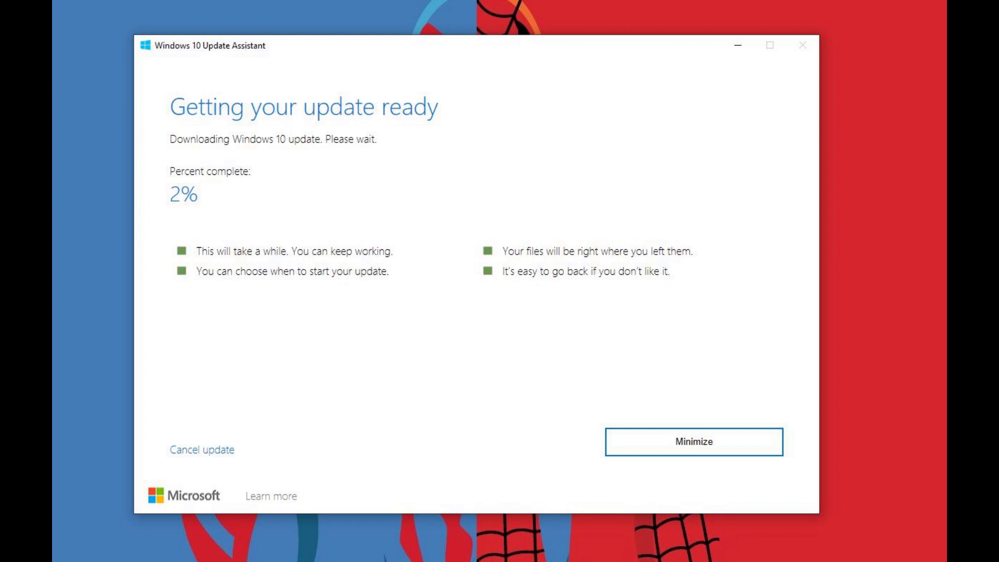